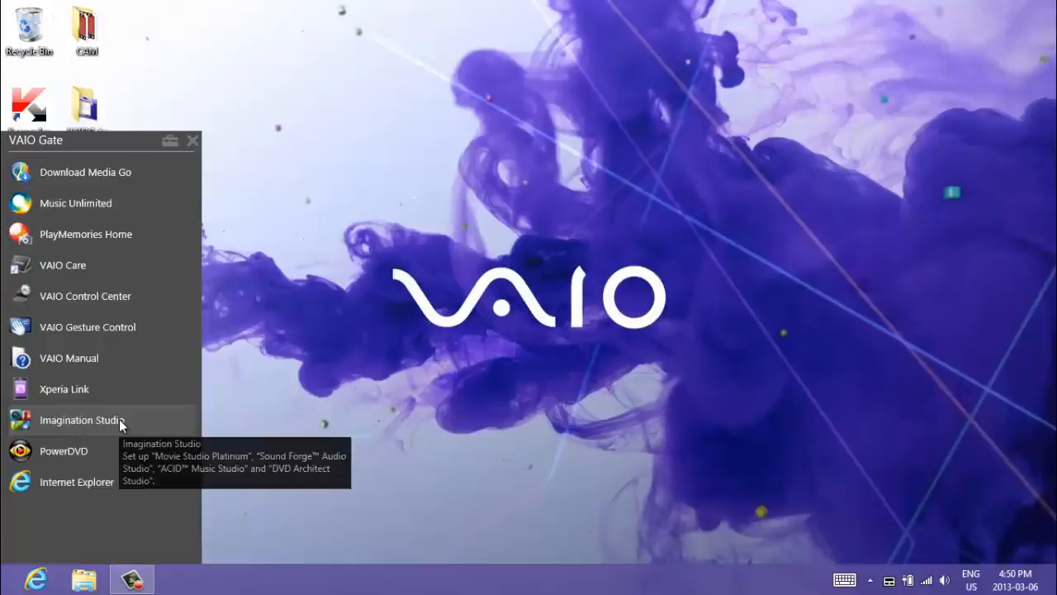
Download the Imagination Studio 4 installer from the VAIO Edition page.
click(82, 419)
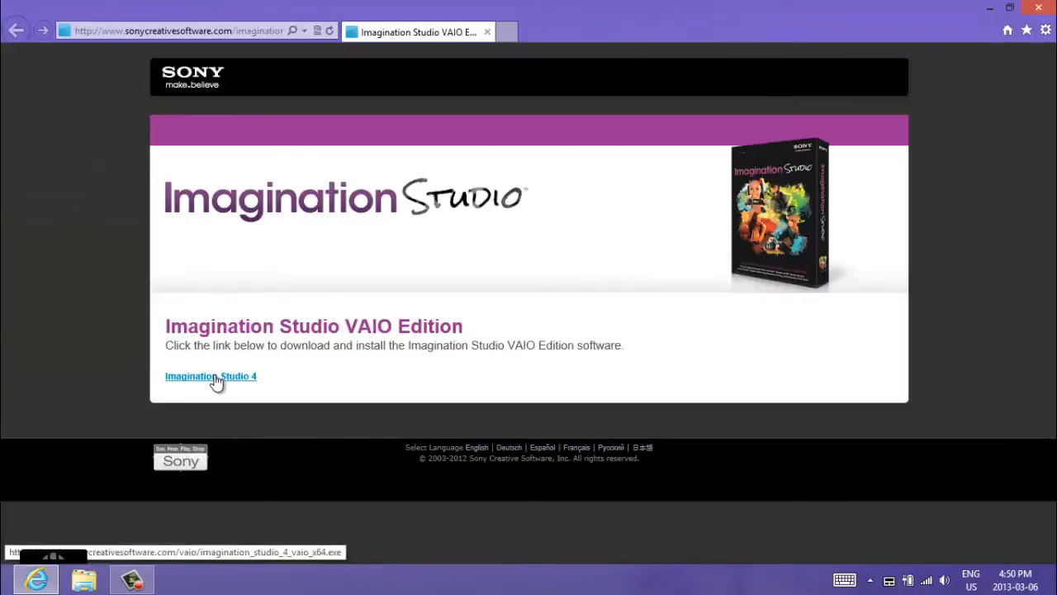
click(210, 376)
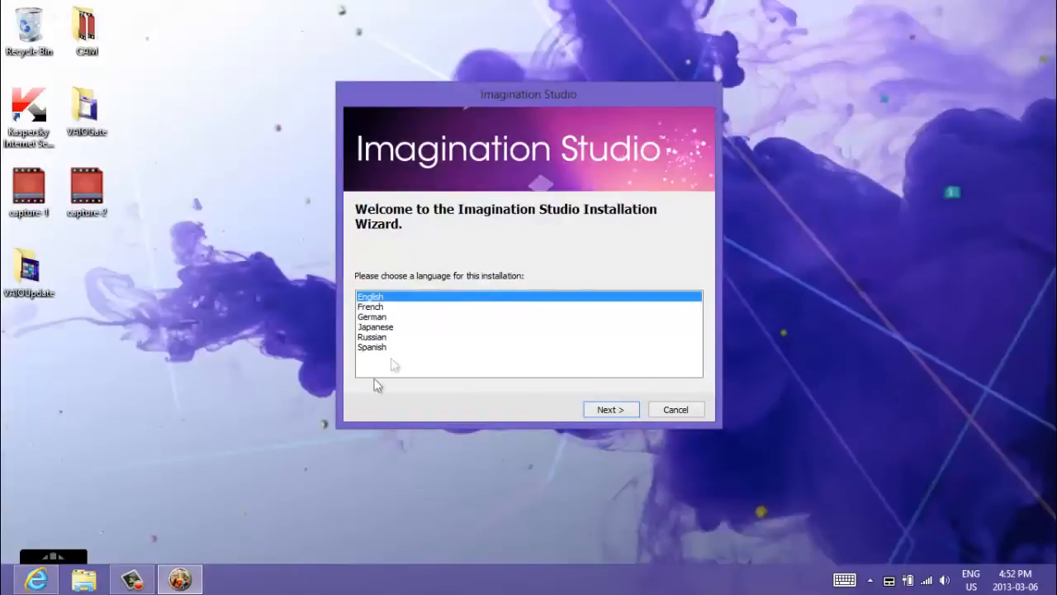
mouse_move(612, 409)
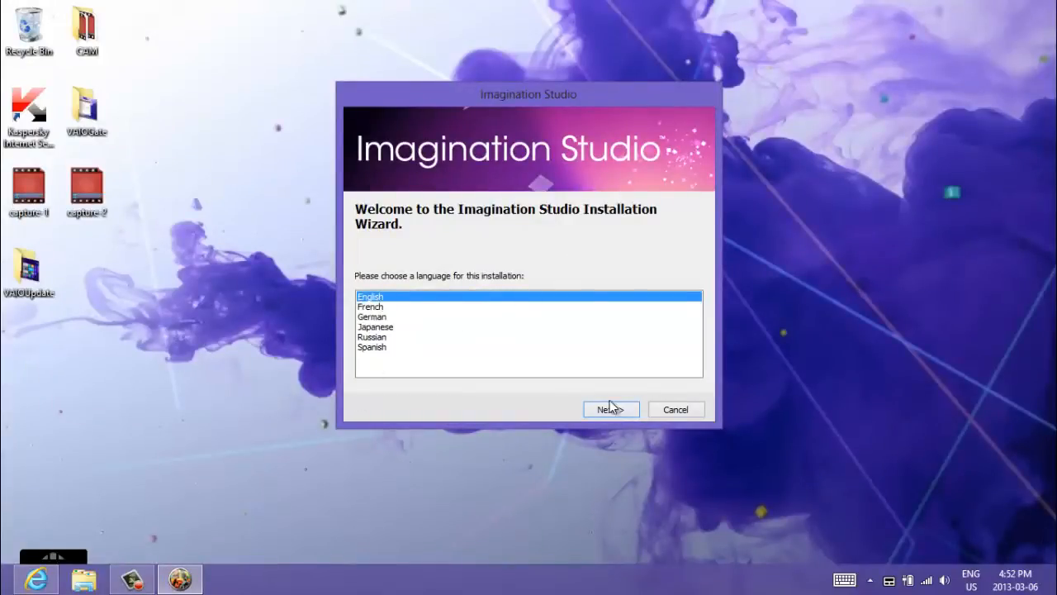
Install Movie Studio, ACID, Sound Forge and DVD Architect in English with desktop shortcuts.
click(611, 409)
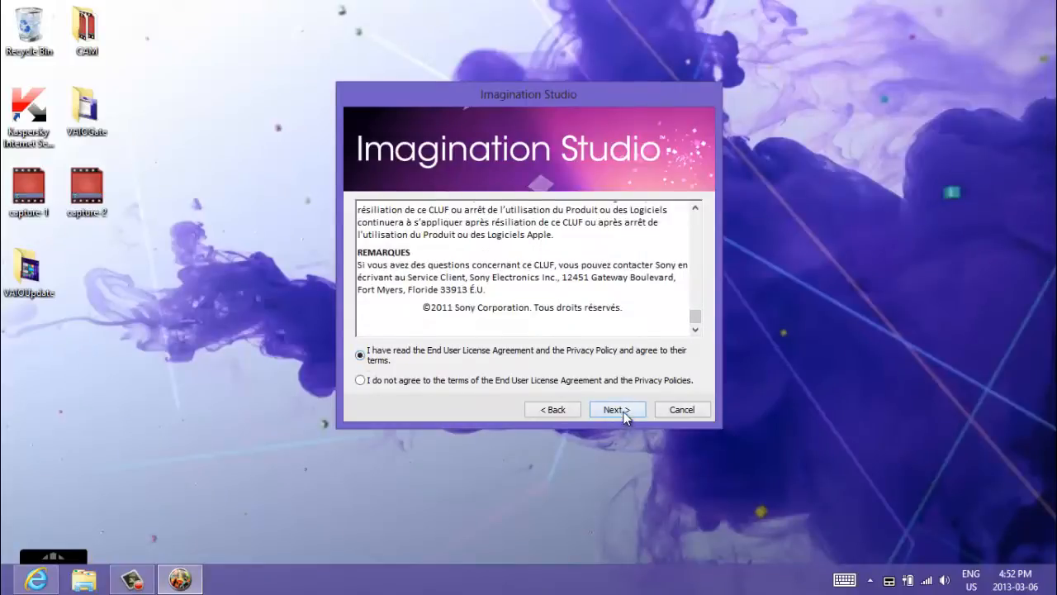
click(617, 409)
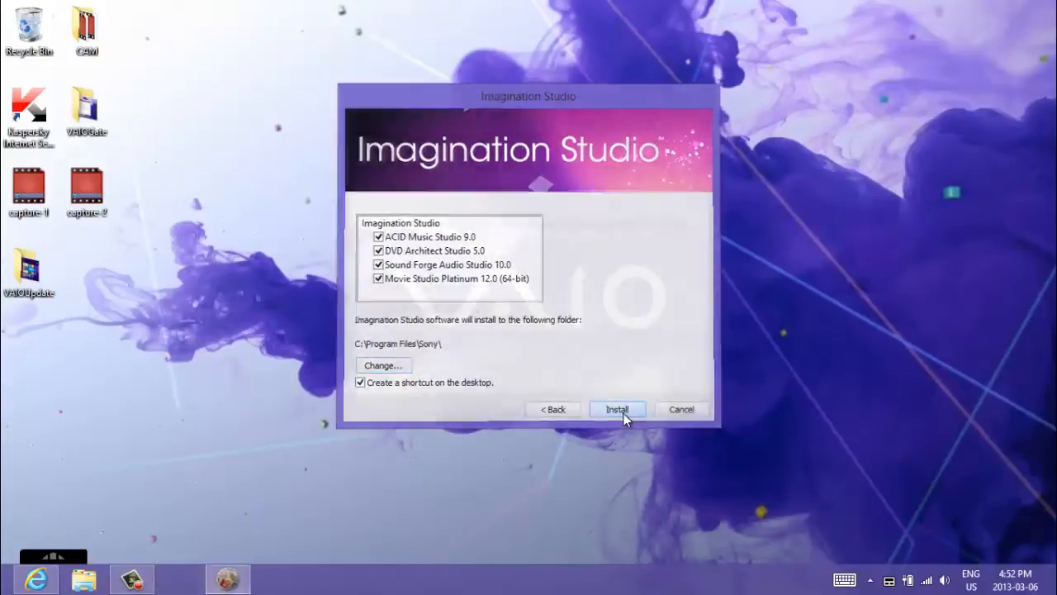
click(617, 409)
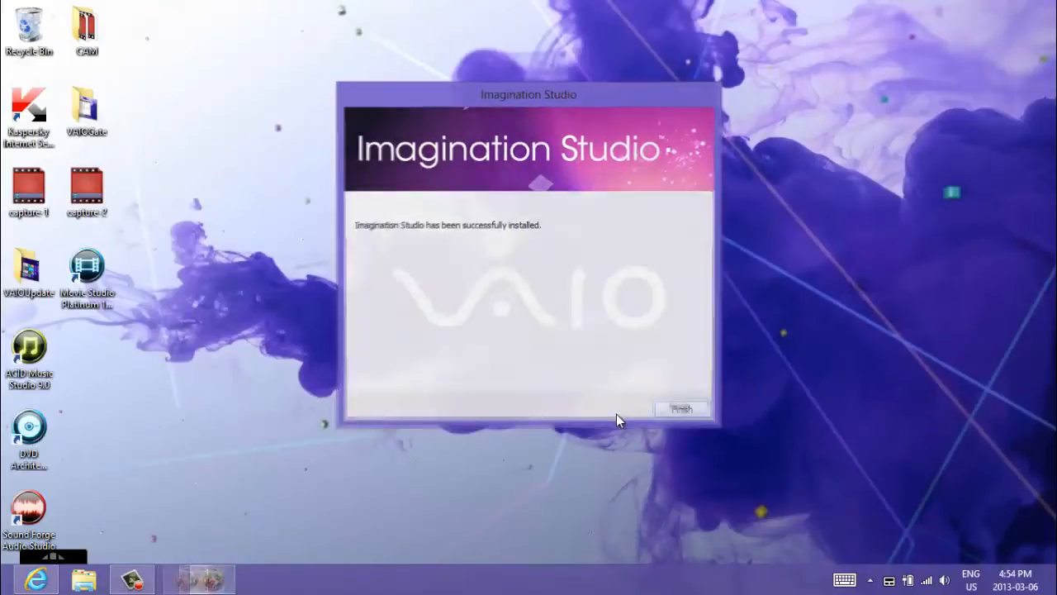
click(681, 409)
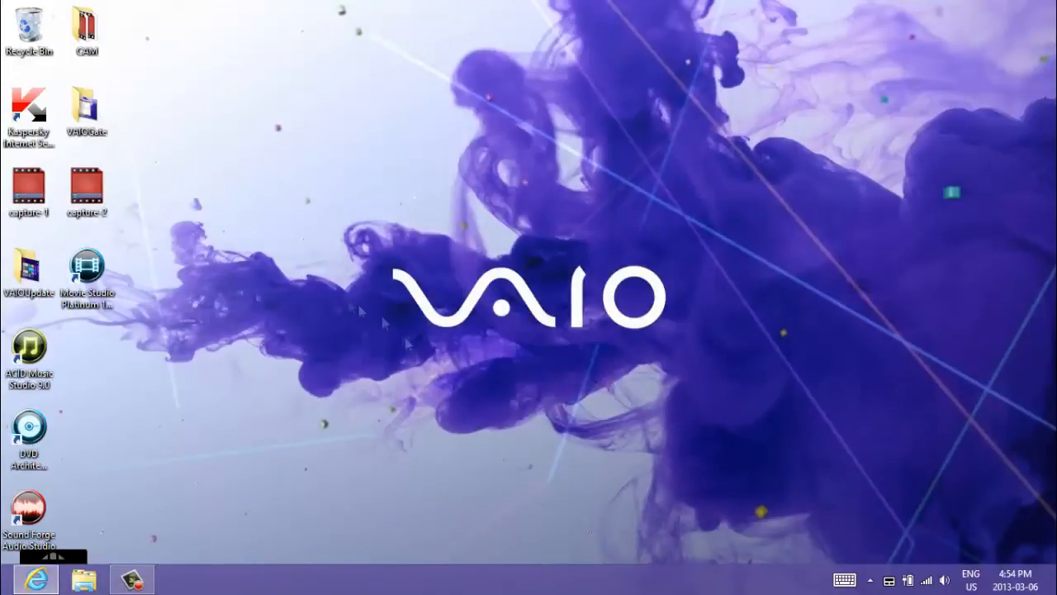
Launch Movie Studio Platinum 12.0 from the desktop and register it online.
double_click(86, 266)
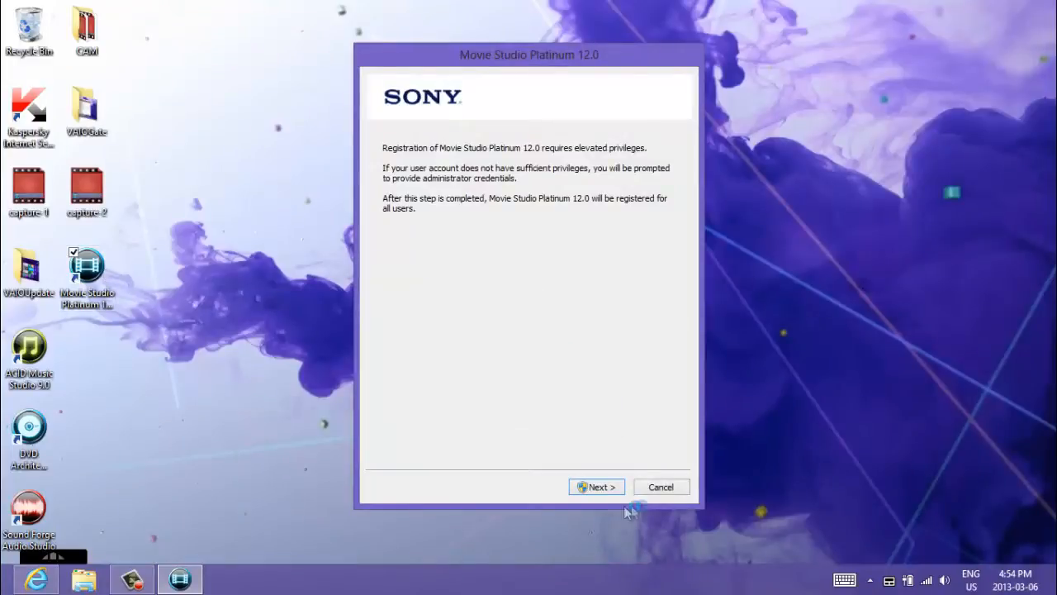
click(596, 487)
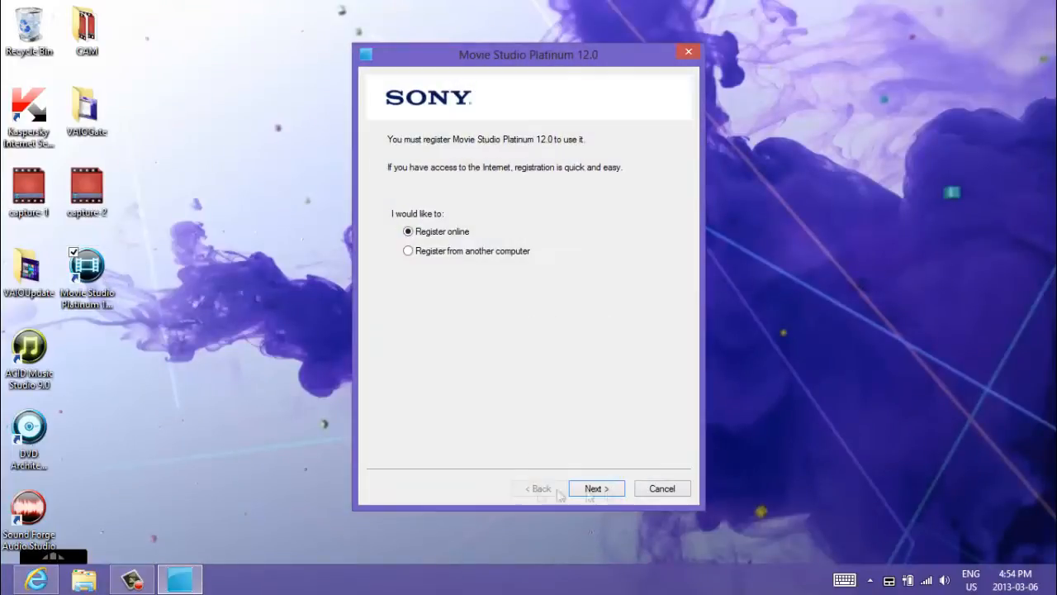
click(596, 488)
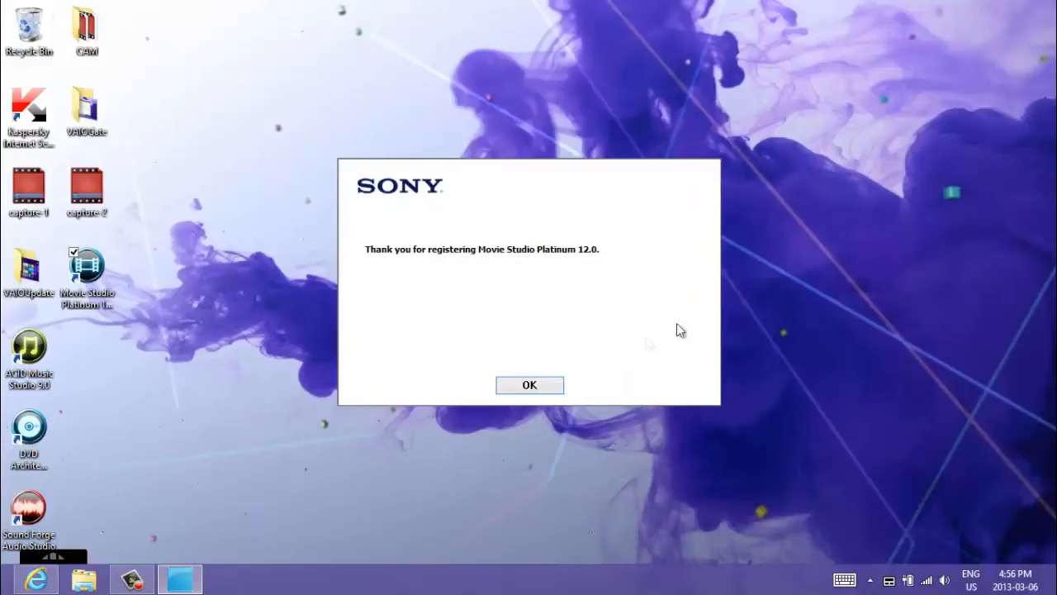
click(530, 385)
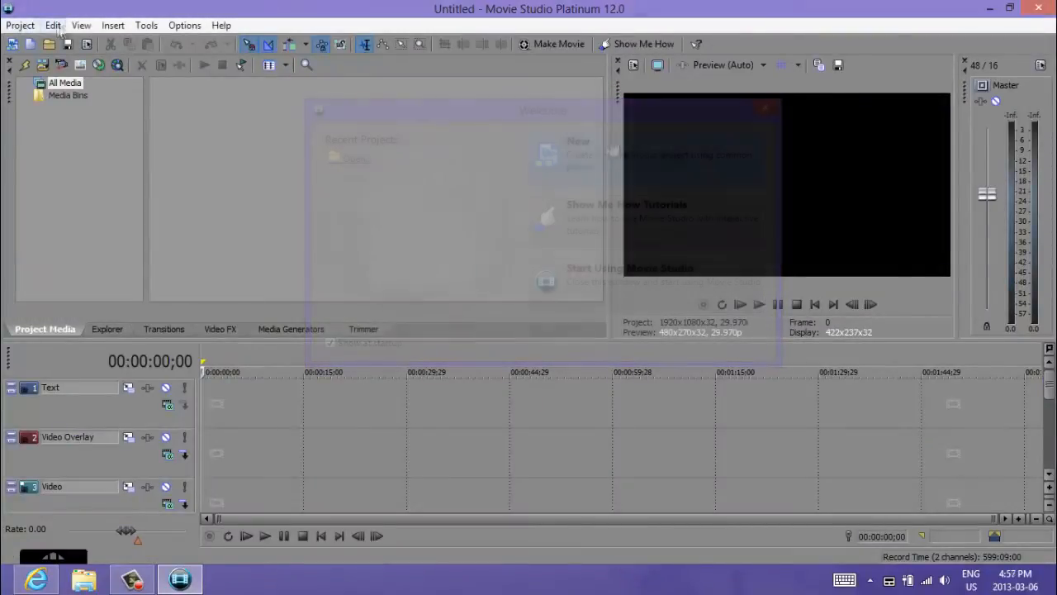
Show the Transitions list in the lower-left docking area of Movie Studio.
click(163, 328)
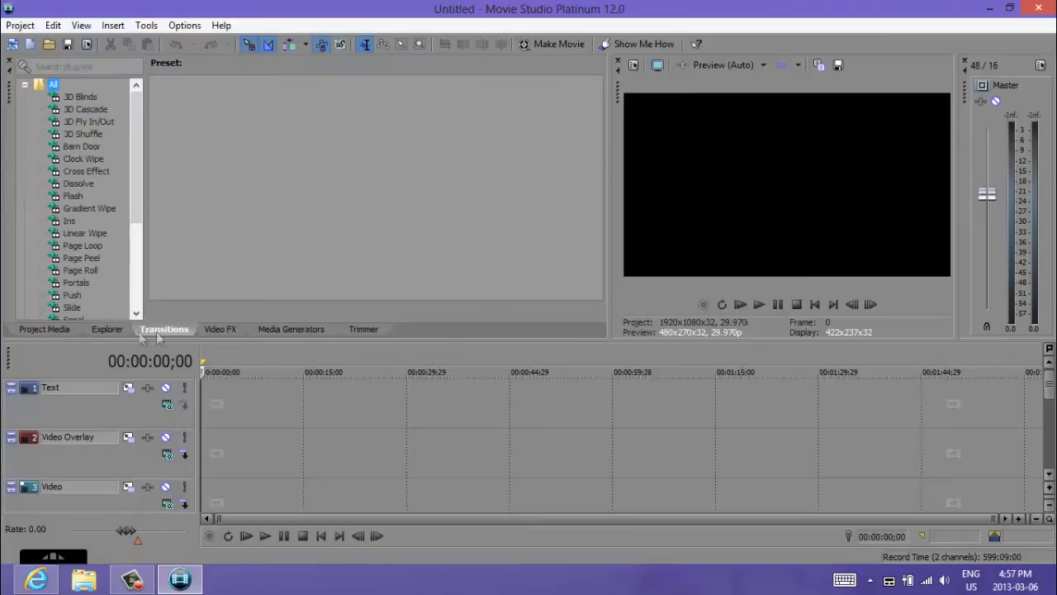
click(220, 329)
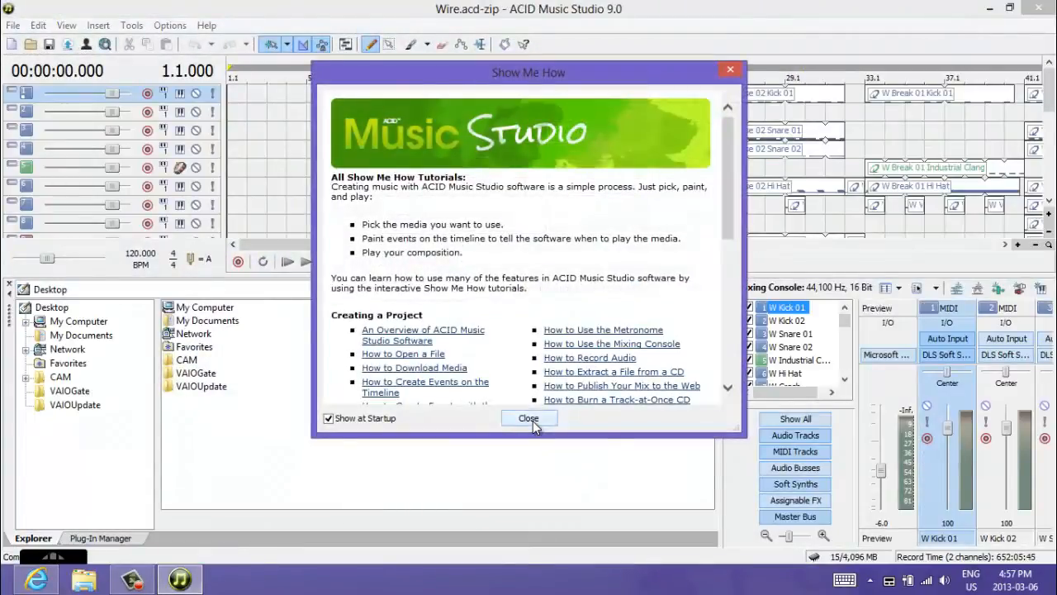
Close the Show Me How tutorials window over the Wire sample project.
click(528, 418)
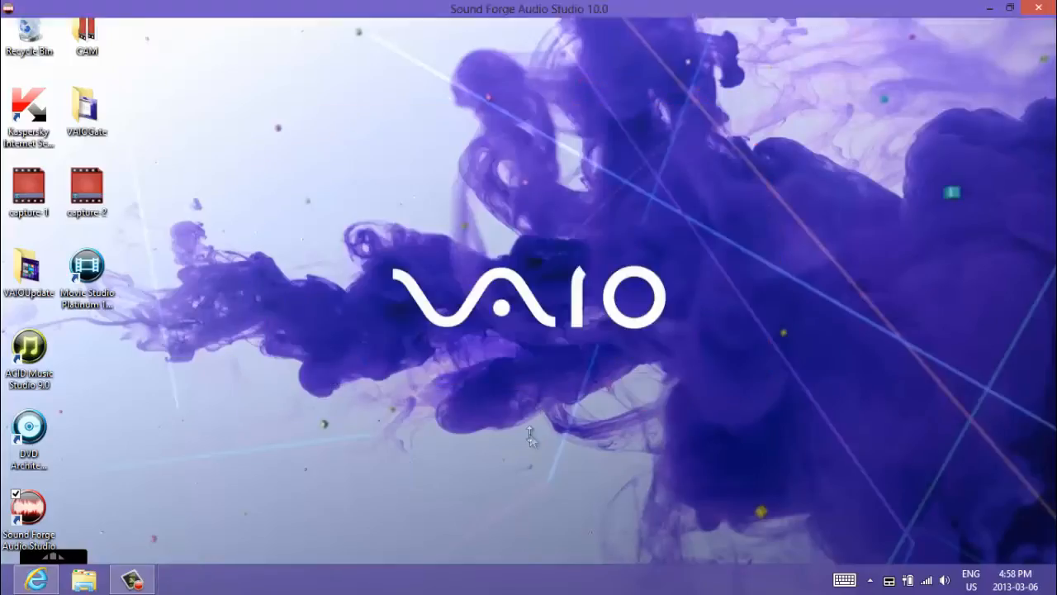
Launch Sound Forge Audio Studio 10.0, dismiss Show Me How, then quit it.
double_click(26, 507)
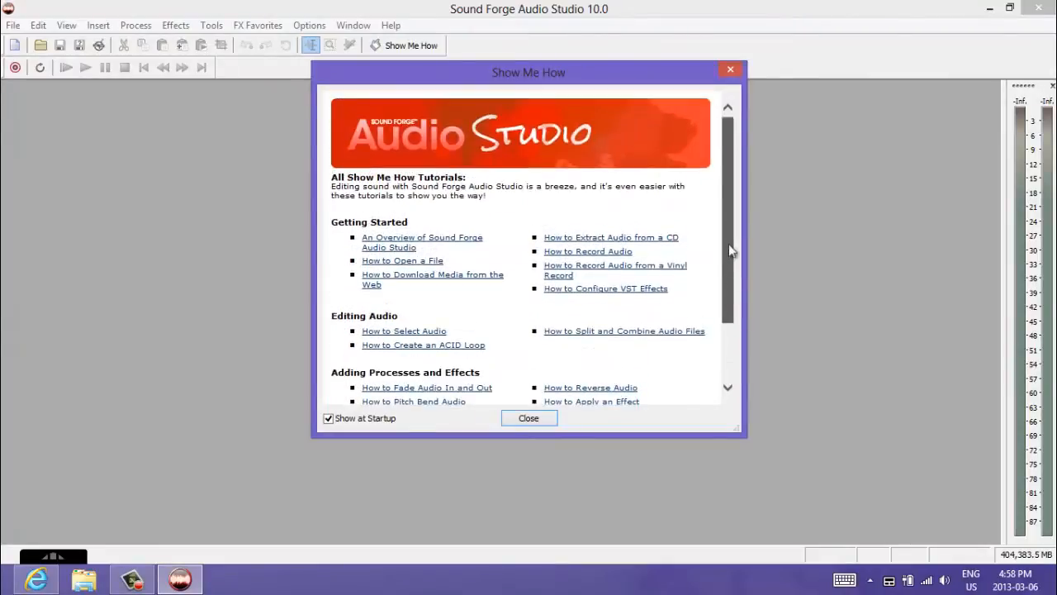
click(528, 418)
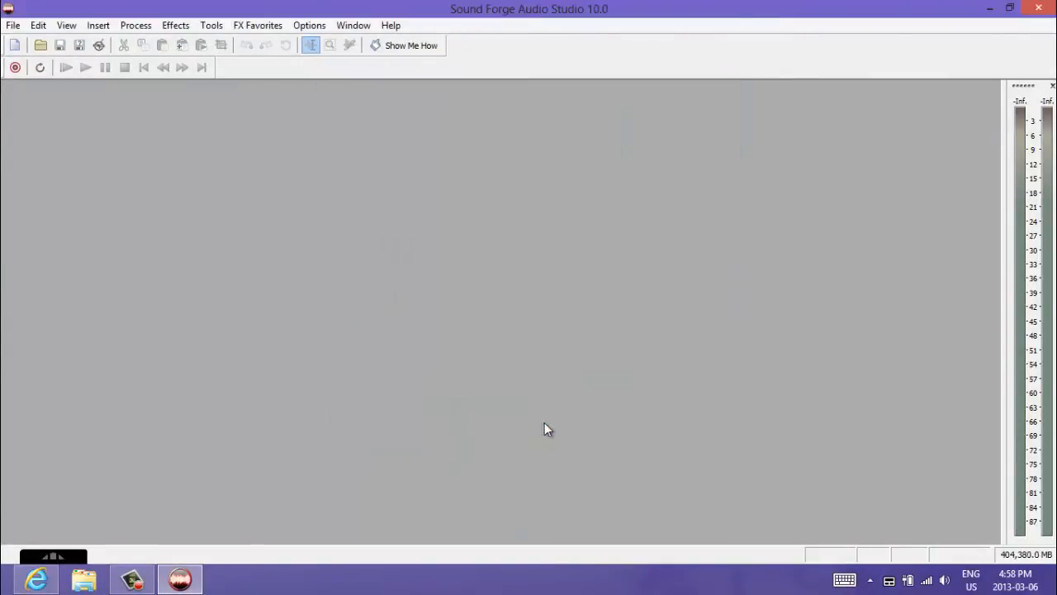
click(1034, 10)
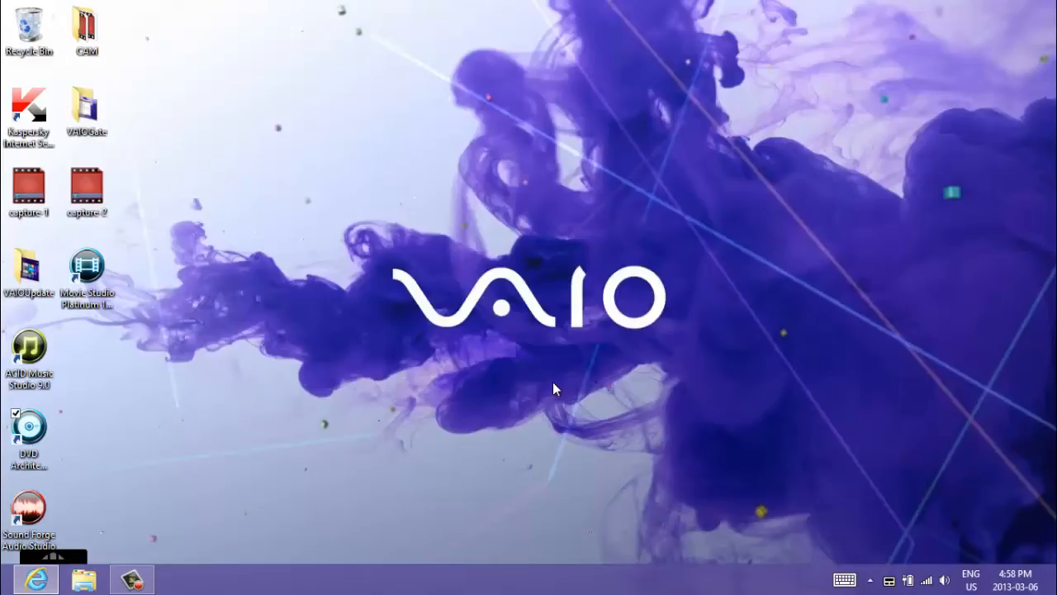
Launch DVD Architect Studio 5.0 and scroll through the Themes gallery.
double_click(29, 435)
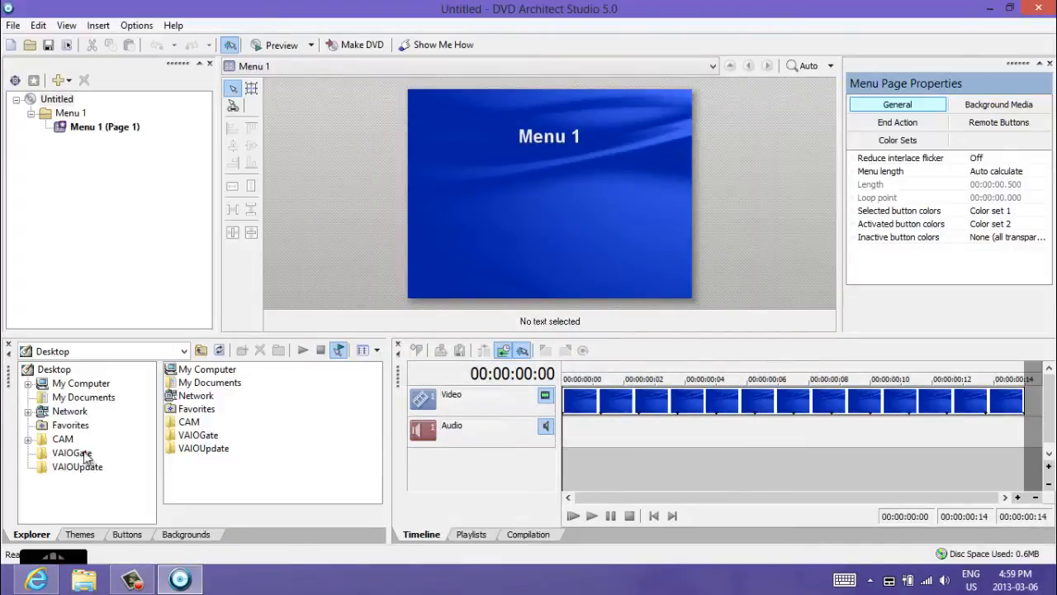
click(80, 534)
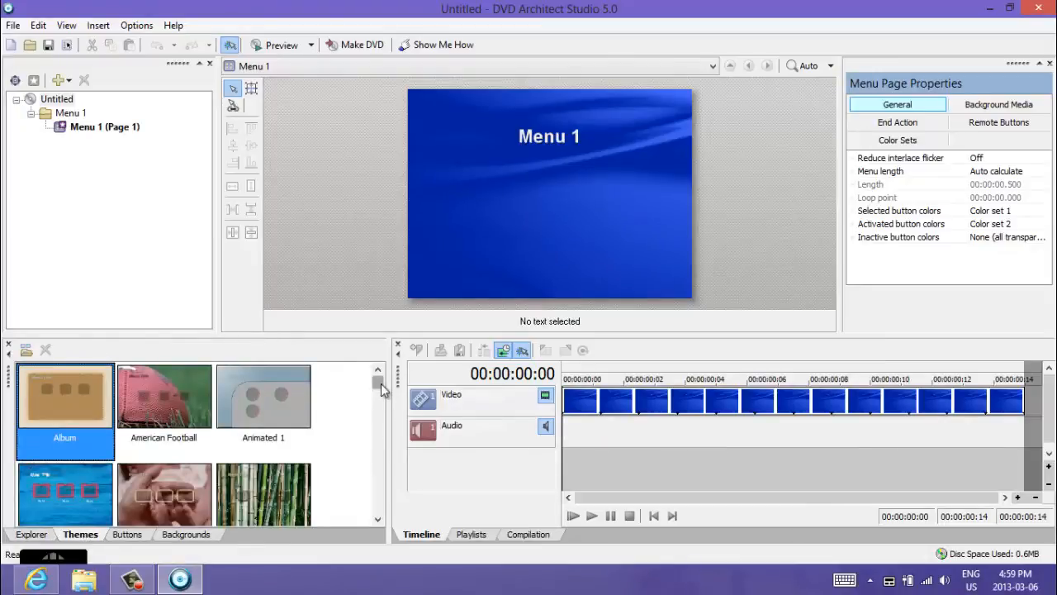
scroll(down, 3)
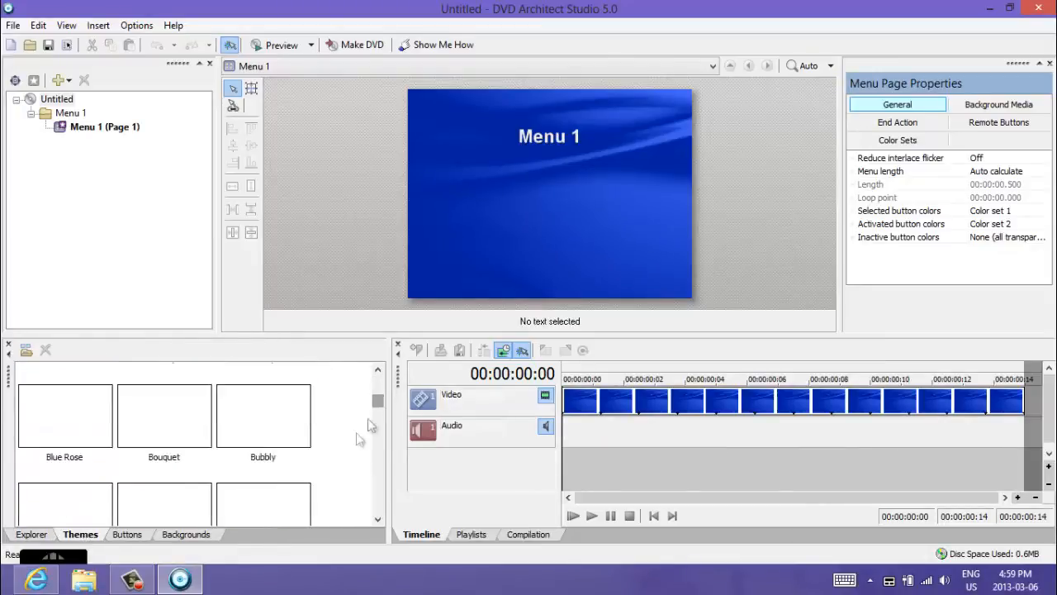